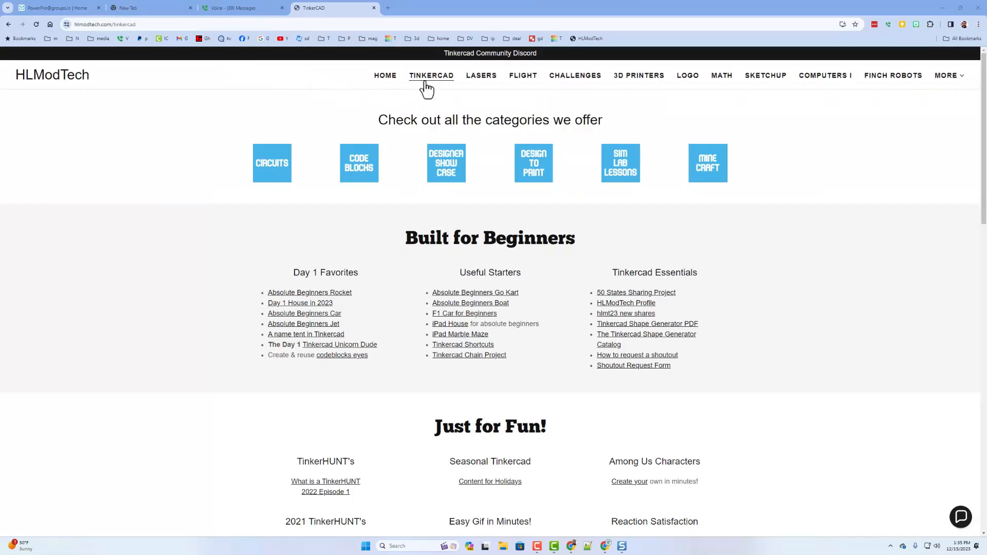
mouse_move(410, 180)
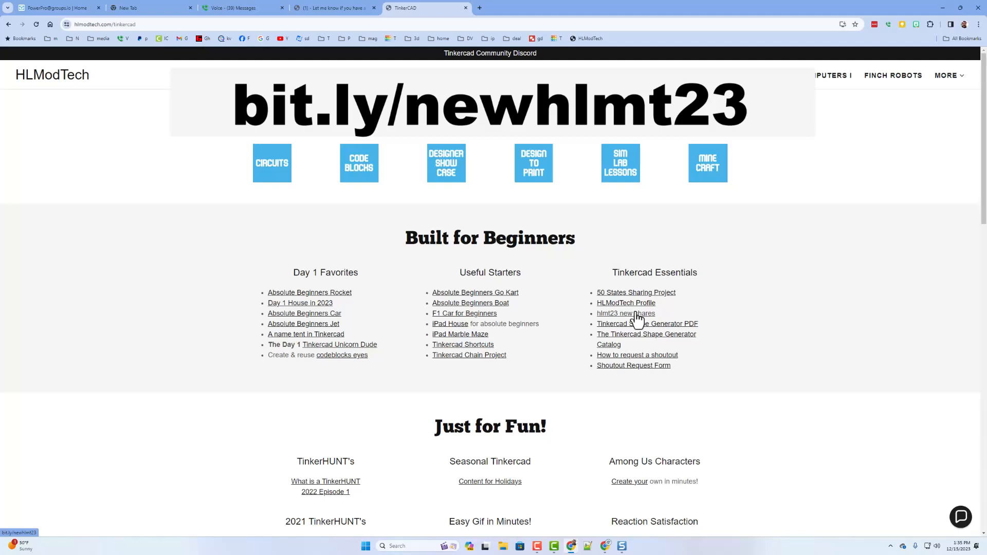
Follow the 'hlmt23 new shares' link to Tinkercad's community gallery of hlmt23 designs
click(626, 312)
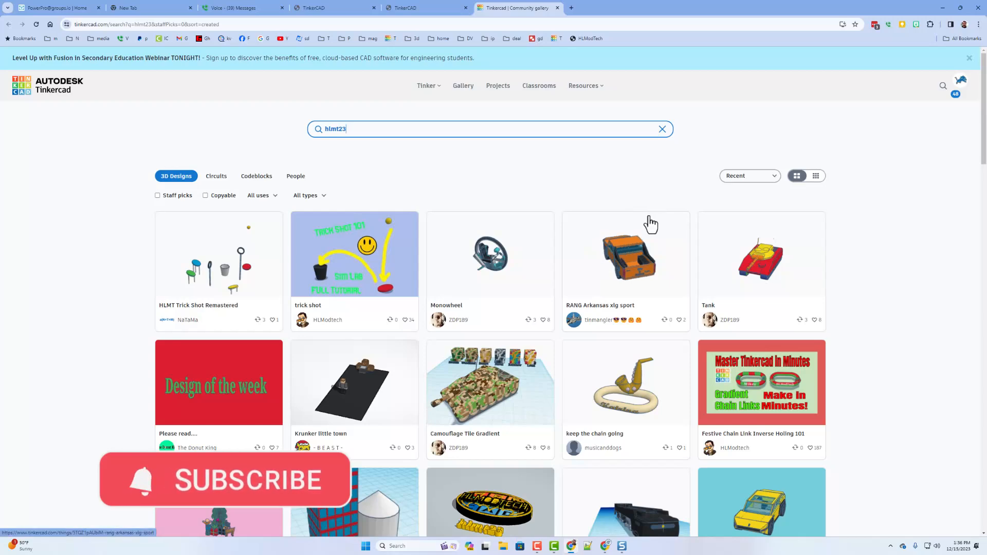
Visit the RANG Arkansas xlg sport and Monowheel design pages, reading Monowheel's full description, then return to results
click(626, 255)
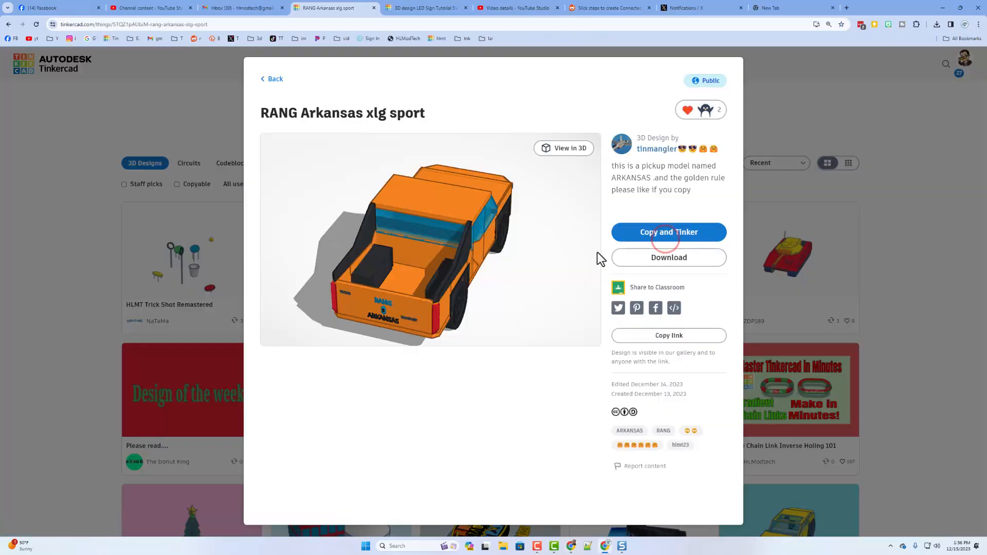
mouse_move(692, 139)
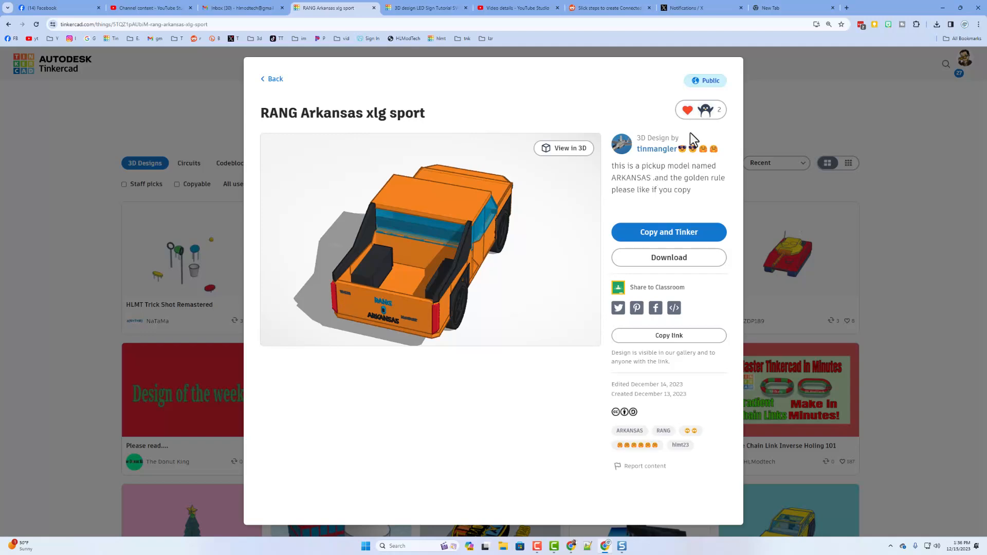
click(687, 110)
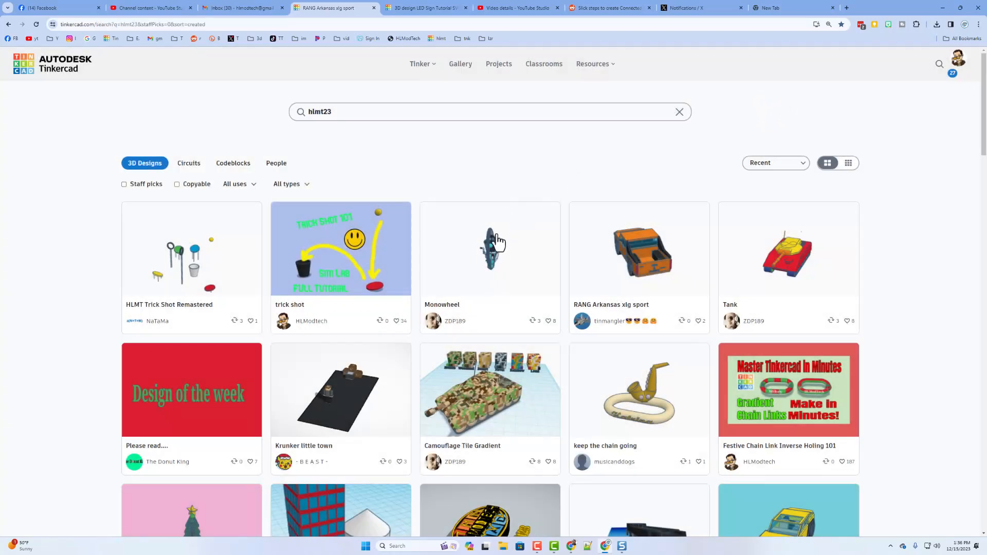
click(490, 249)
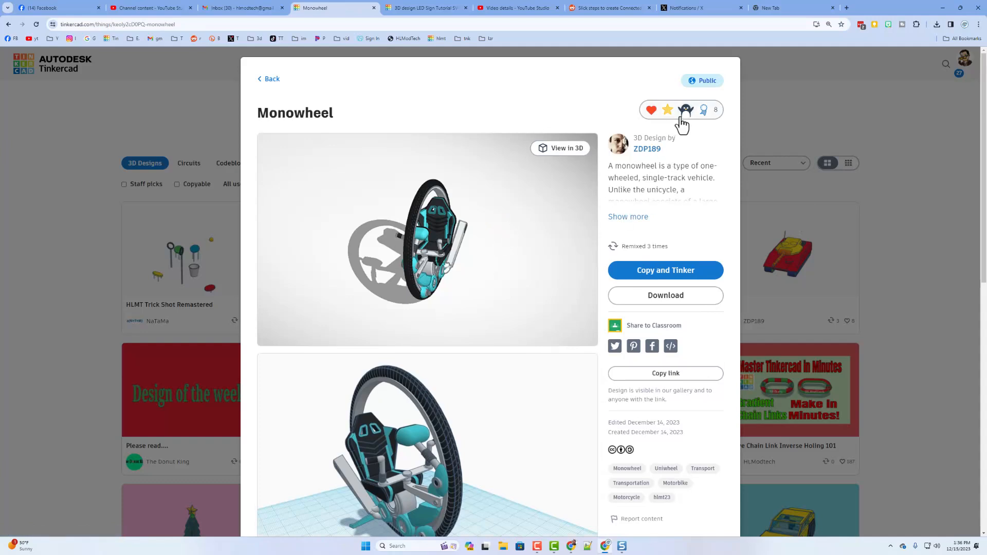
click(627, 217)
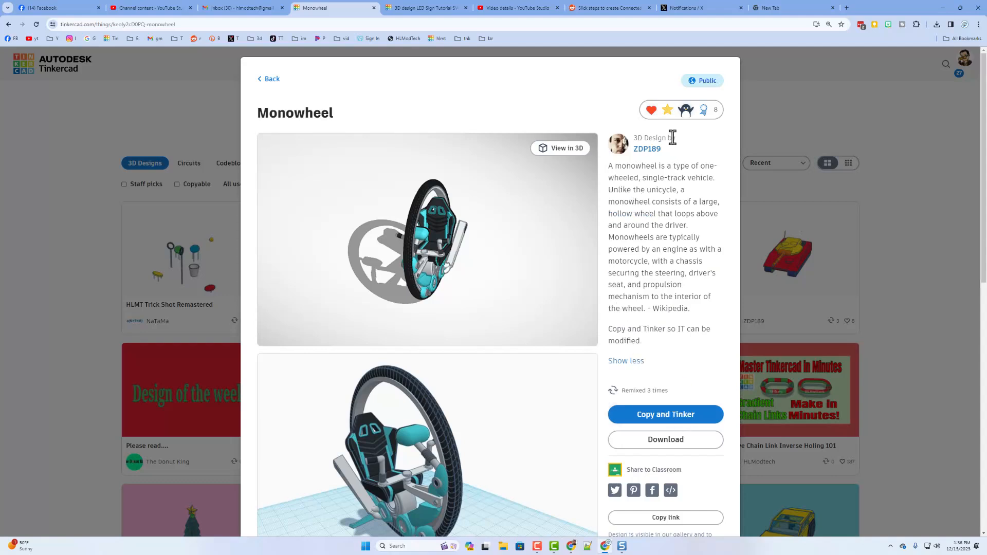
click(681, 110)
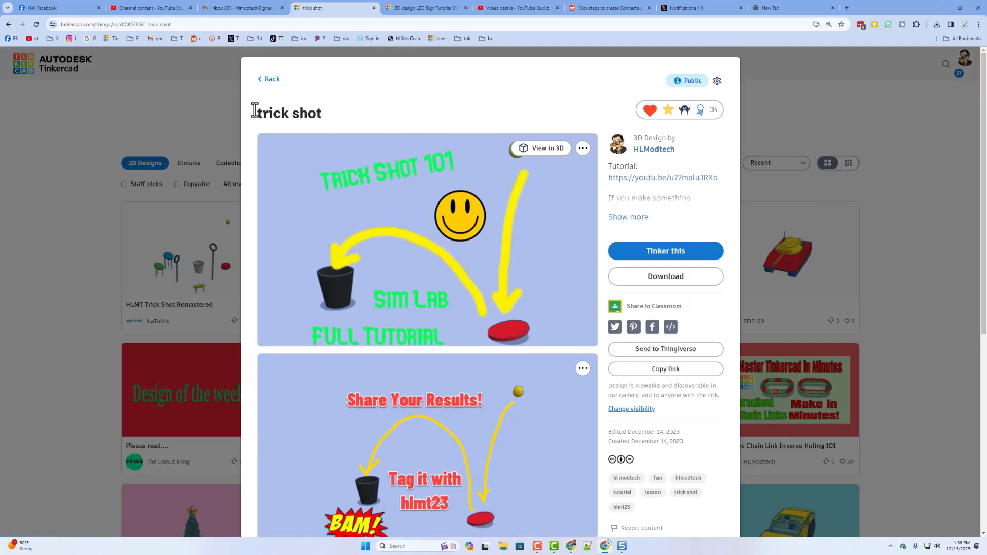
View HLMT Trick Shot Remastered's full description, like it, and Copy and Tinker it into the editor
click(181, 252)
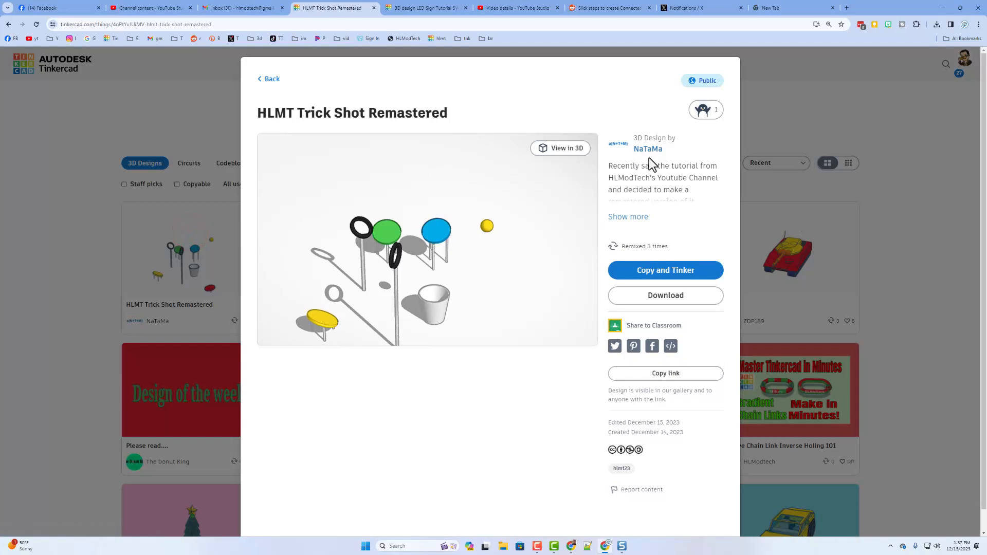
click(627, 216)
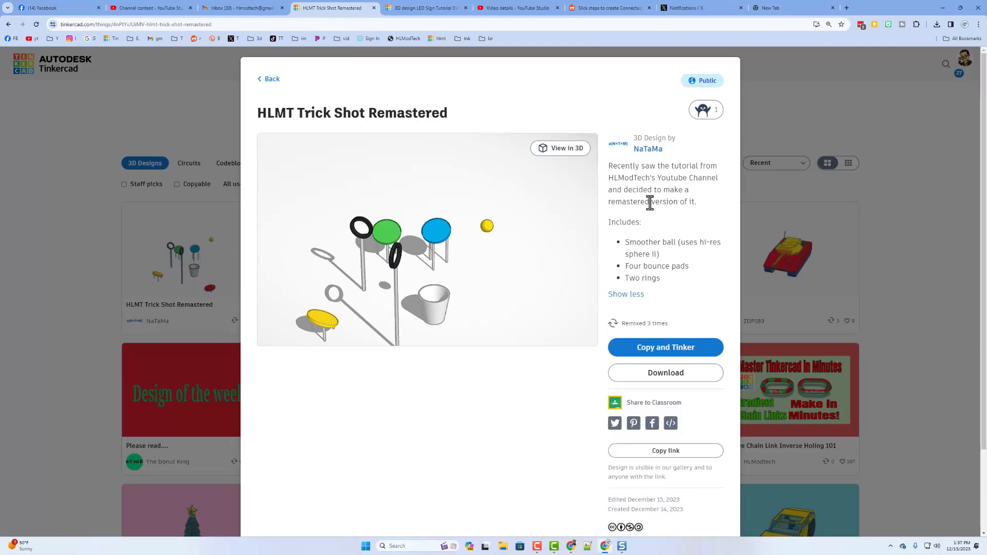
mouse_move(666, 313)
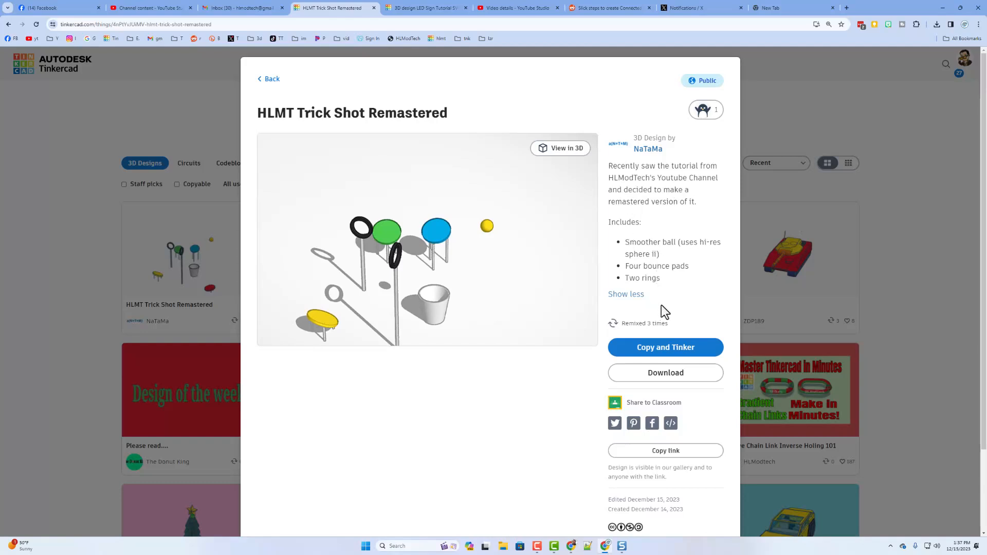
mouse_move(689, 274)
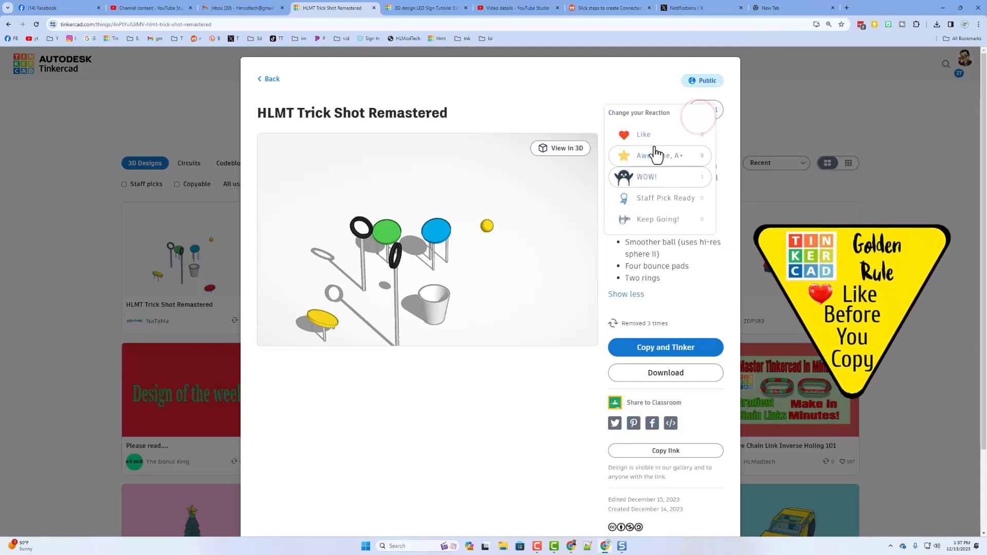
click(665, 346)
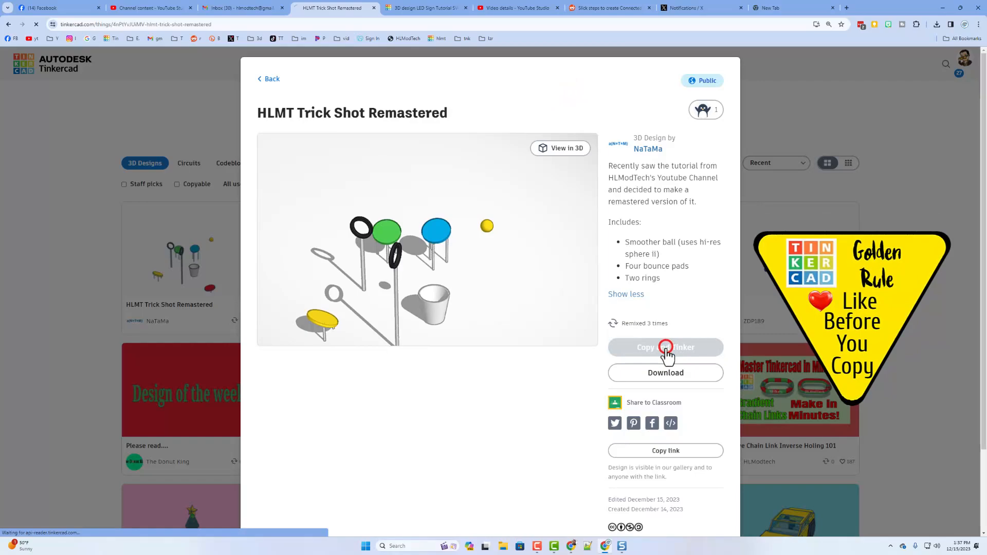
click(666, 347)
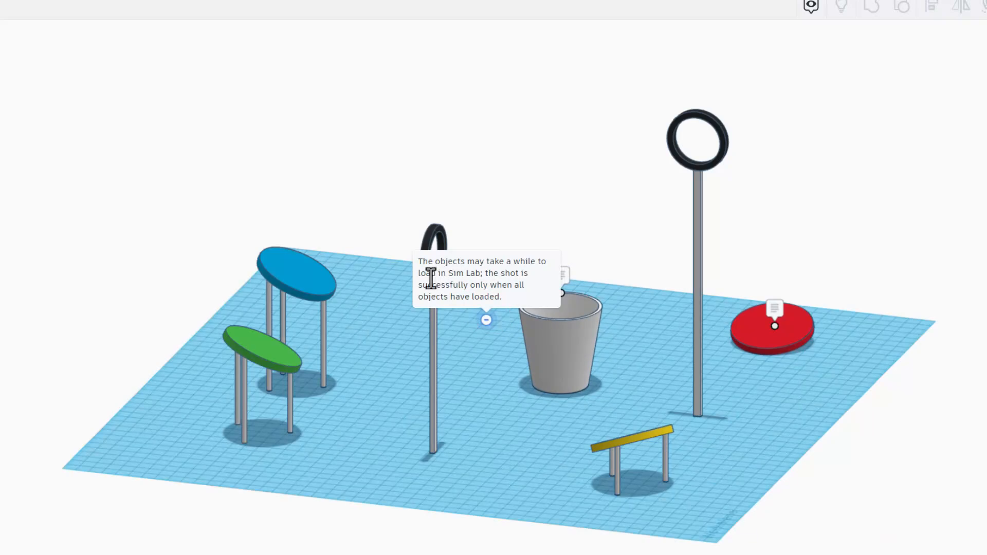
mouse_move(468, 279)
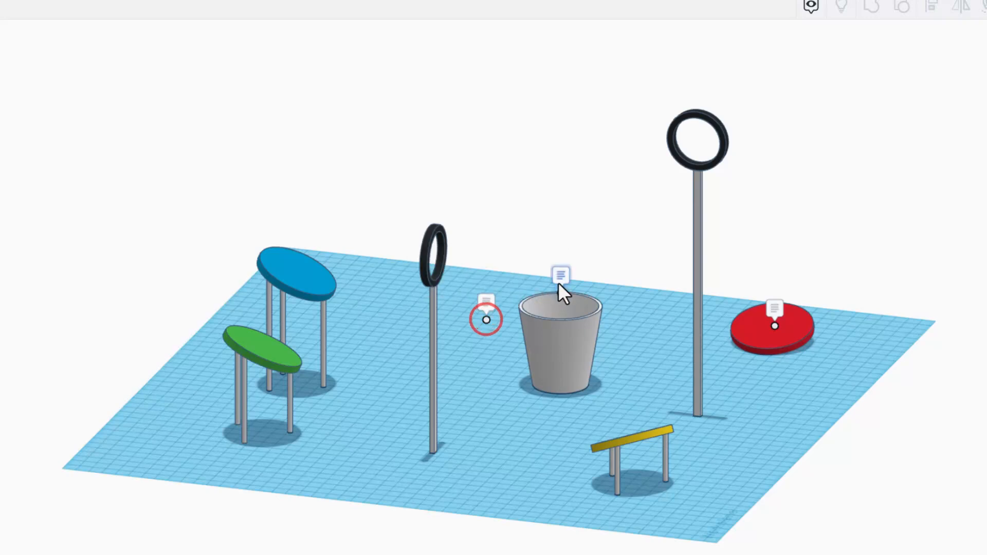
mouse_move(560, 276)
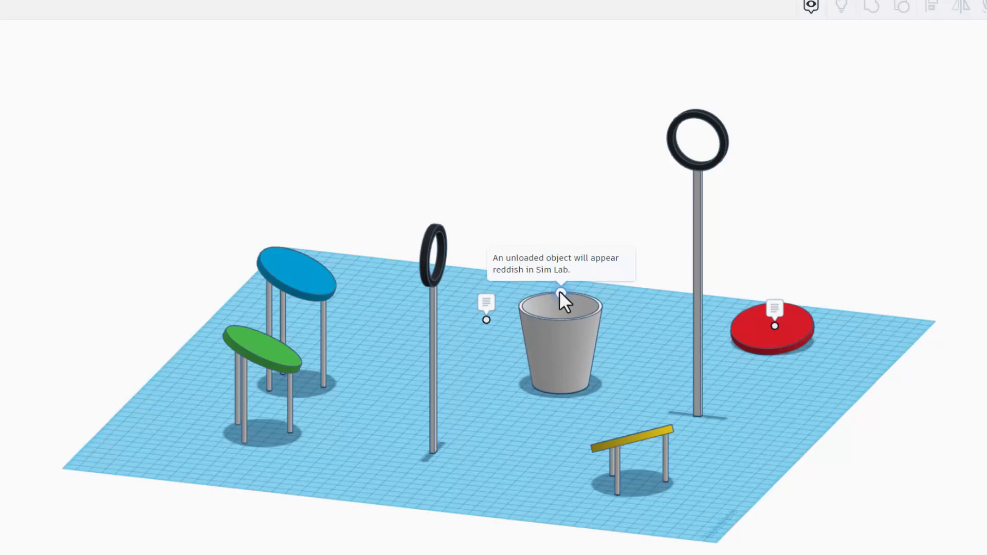
mouse_move(775, 324)
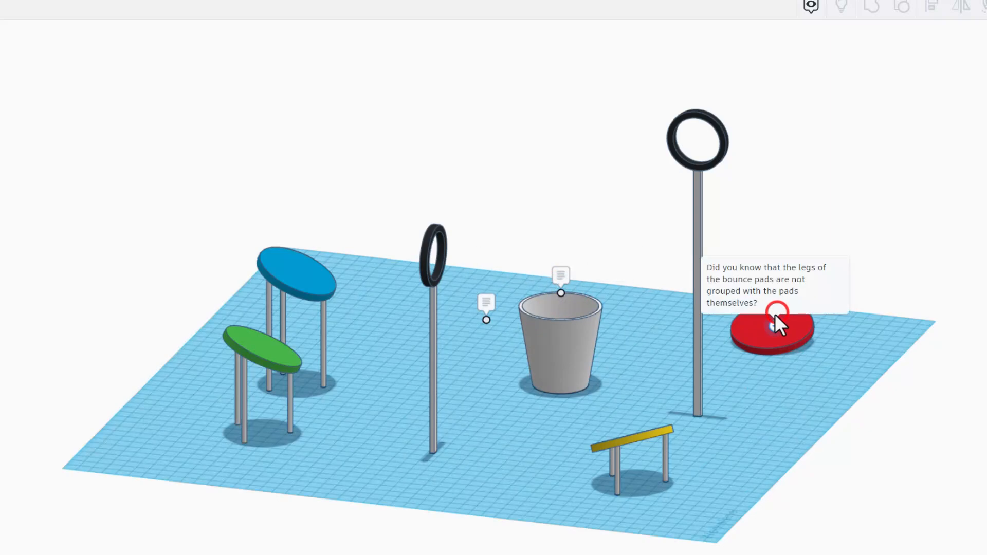
mouse_move(317, 416)
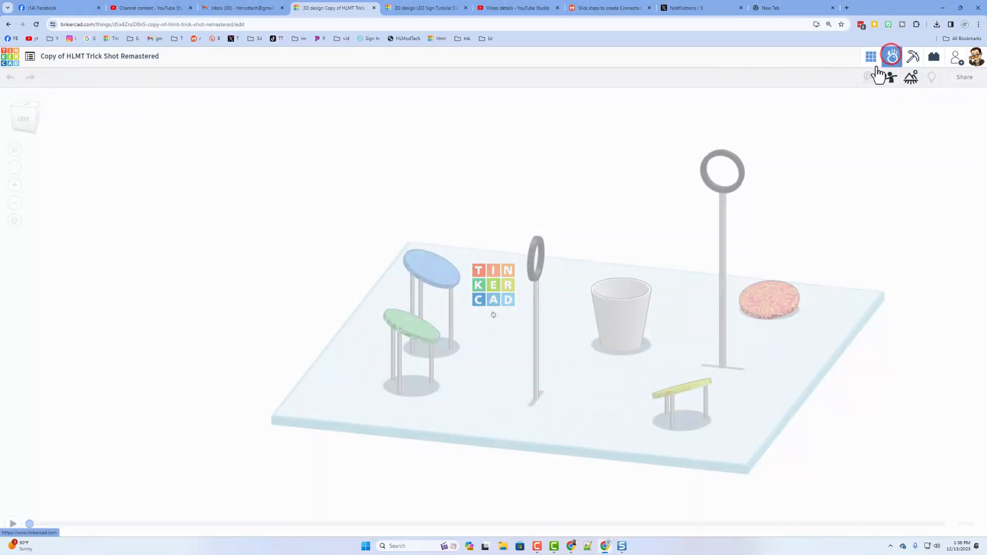
Enter Sim Lab with the trick shot course, inspect the cup's Polystyrene material, and deselect it
click(893, 57)
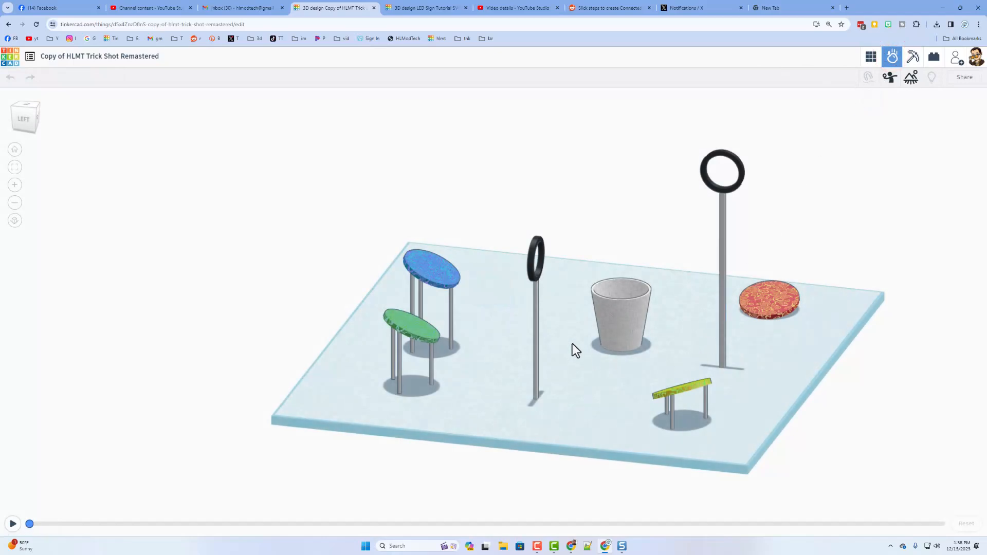
drag(576, 350, 562, 334)
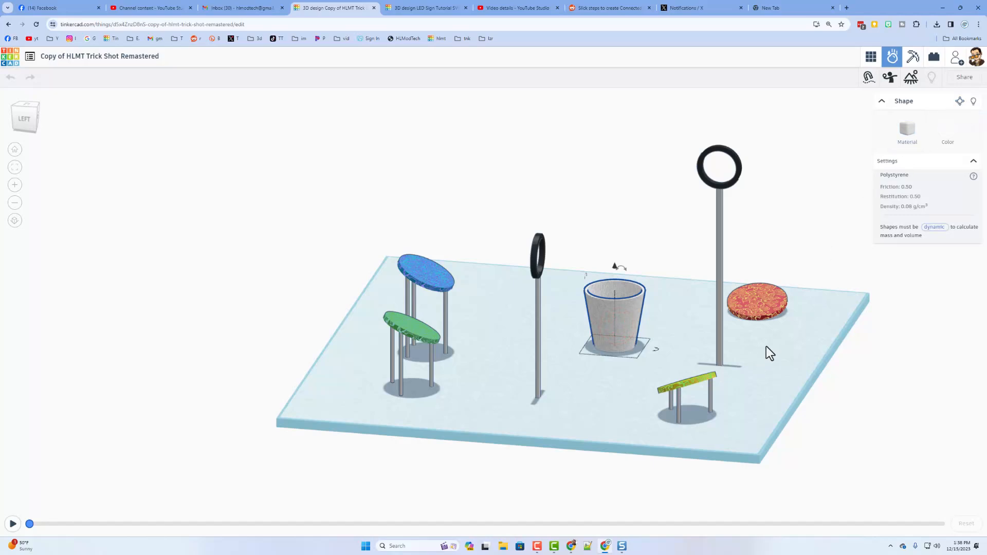
click(756, 303)
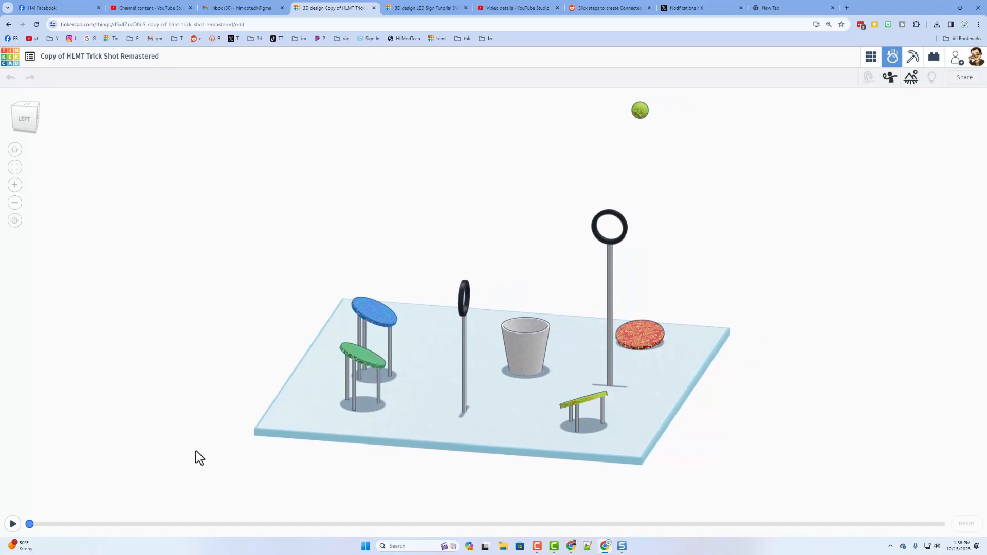
Play the simulation, reset it, then play again and pause partway as the ball bounces across the course
click(12, 523)
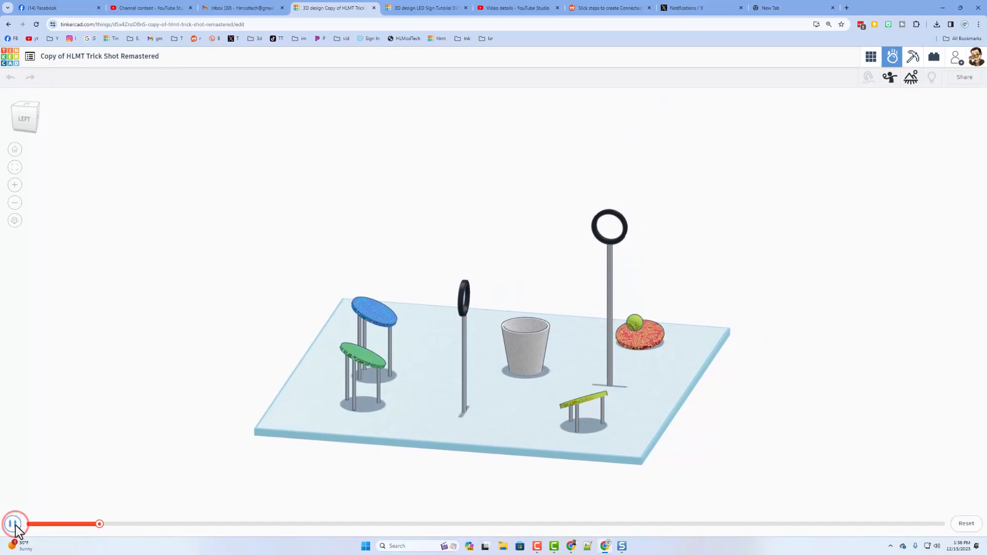
click(14, 524)
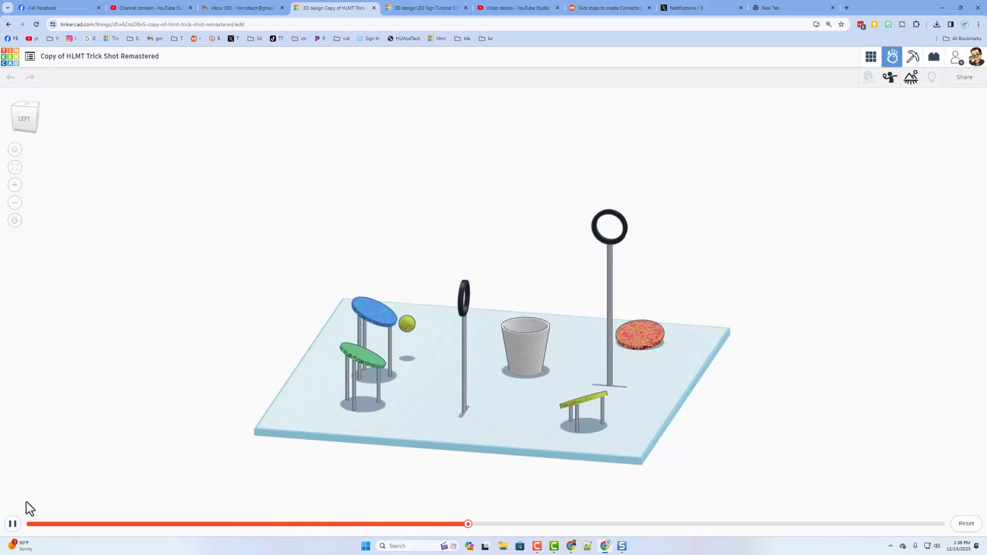
click(11, 523)
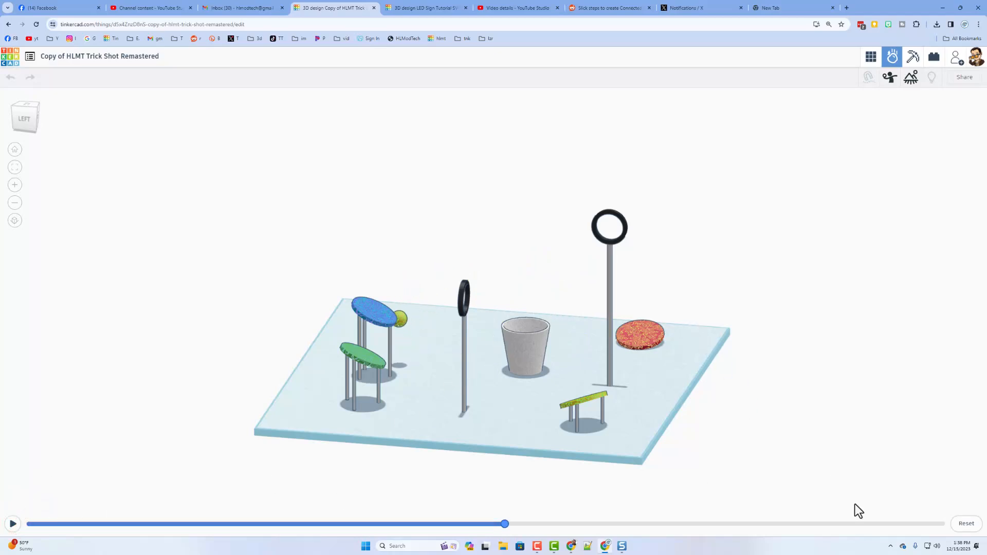
click(965, 524)
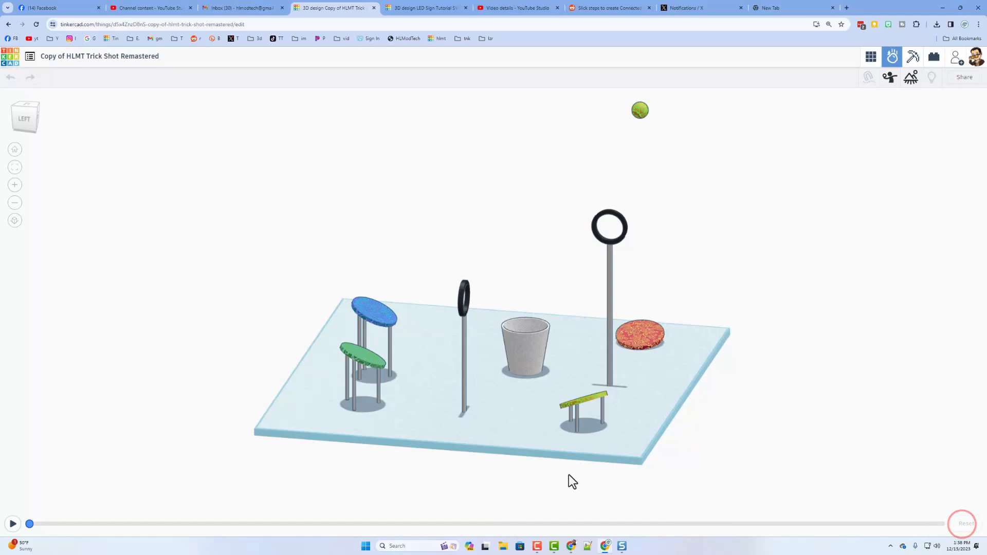
click(13, 523)
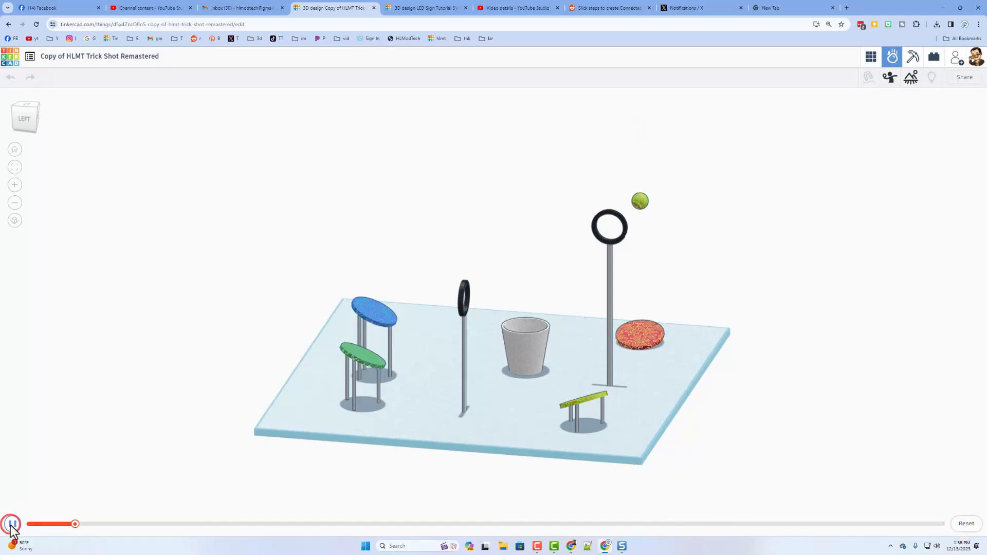
click(11, 523)
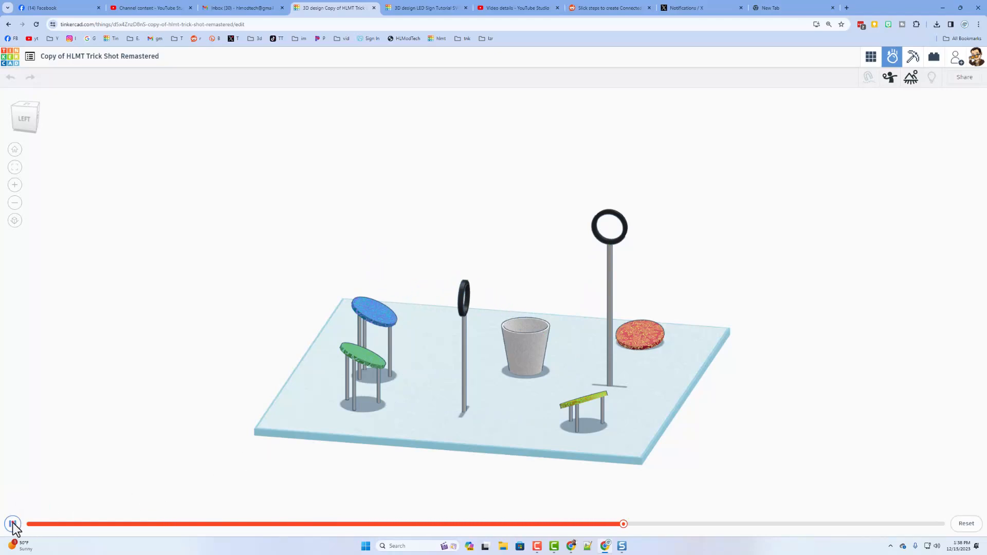
click(12, 523)
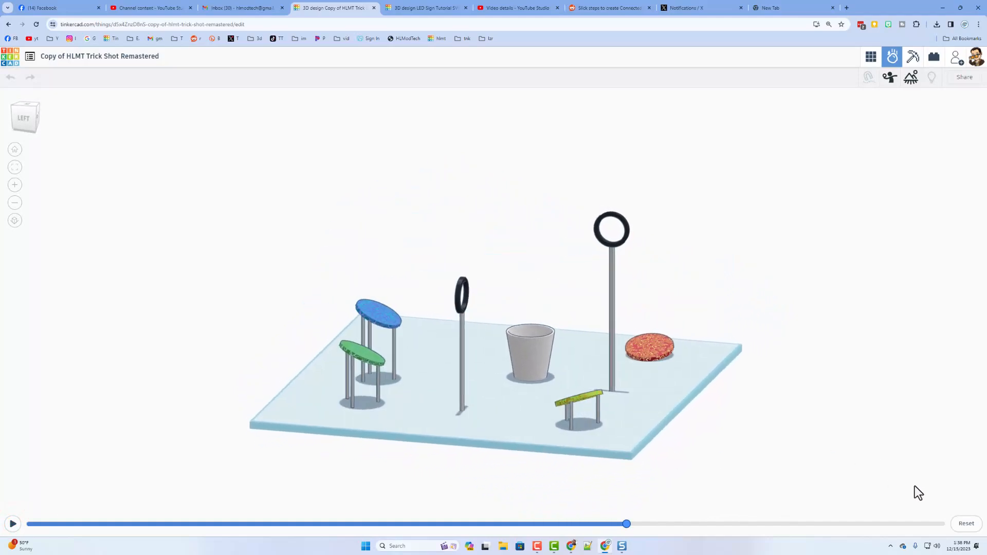
mouse_move(524, 260)
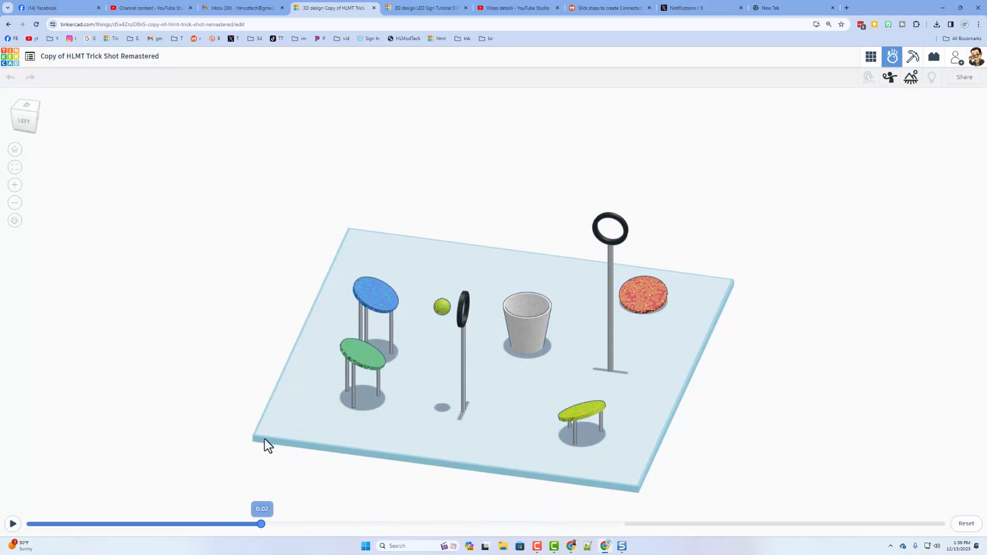
Scrub the timeline between about one and four seconds, then bring up Share images or video
drag(260, 524, 209, 523)
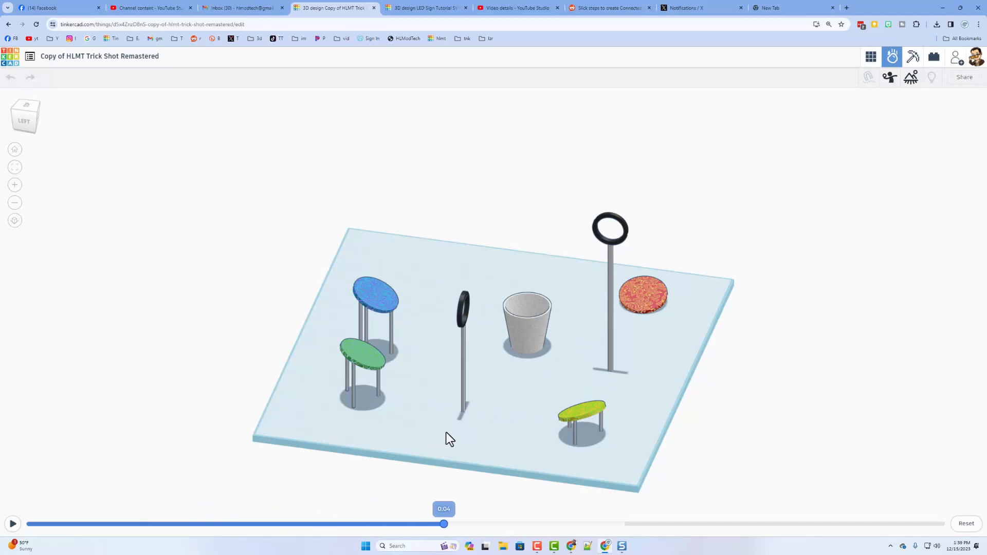
drag(444, 523, 160, 524)
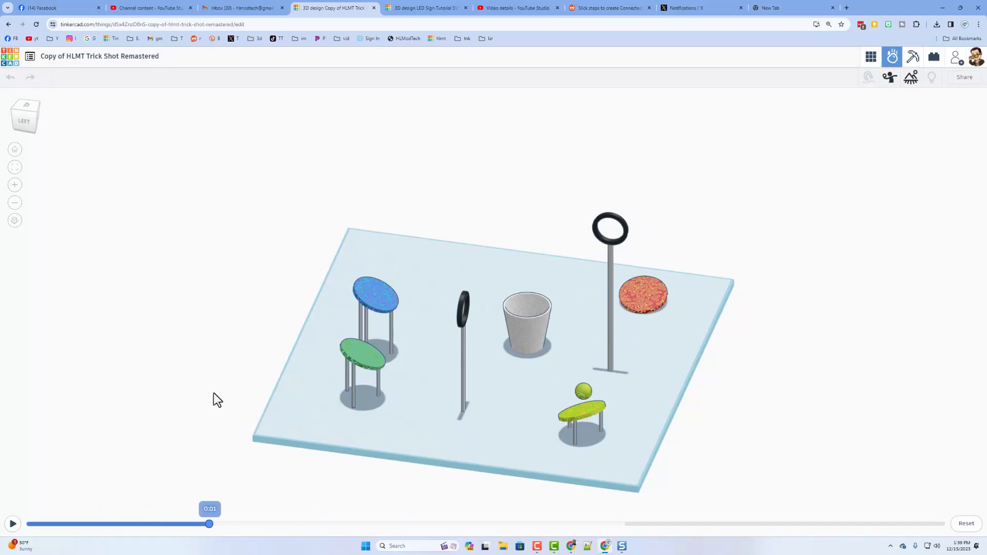
drag(210, 524, 338, 523)
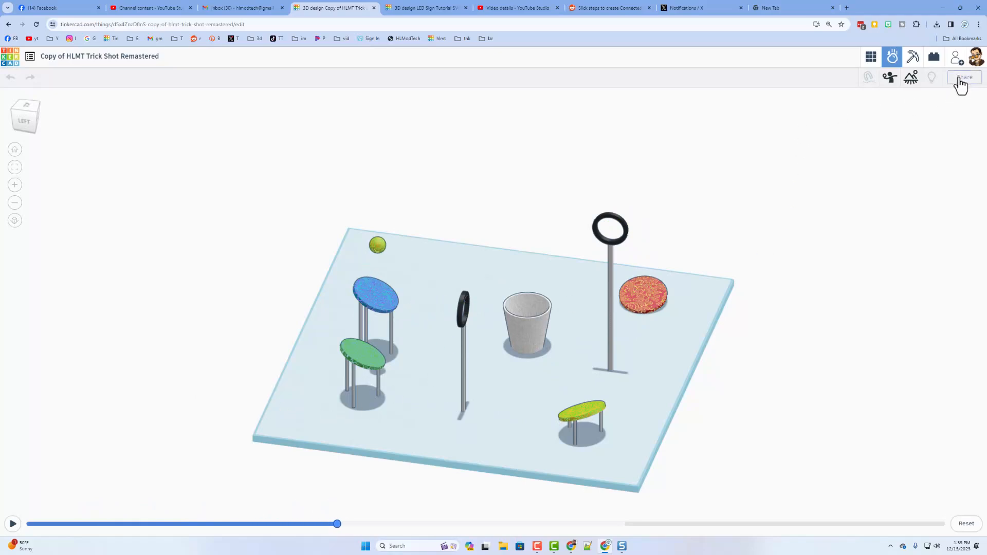
click(963, 77)
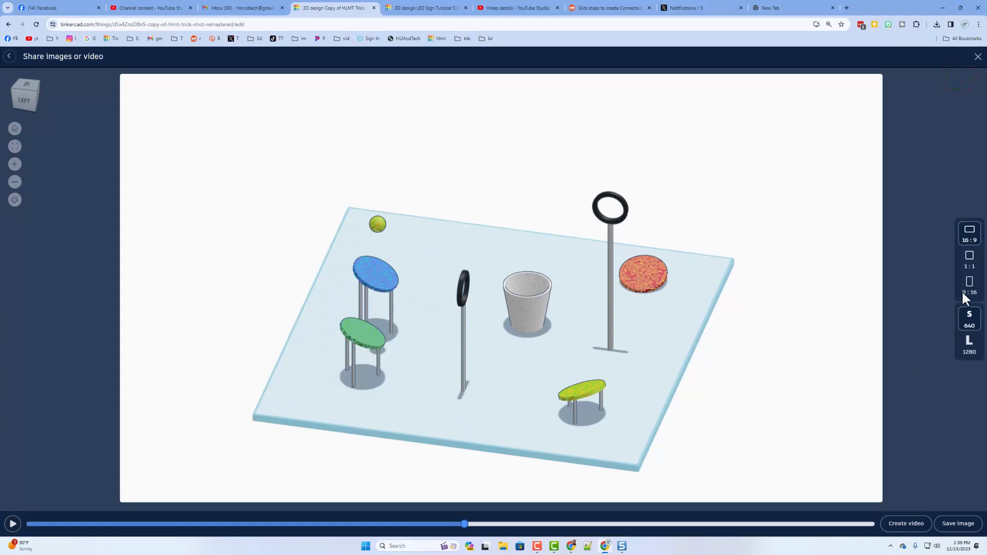
Frame the share preview as 1:1 then 9:16 from a top view, replay the shot there, and close the share view
click(969, 257)
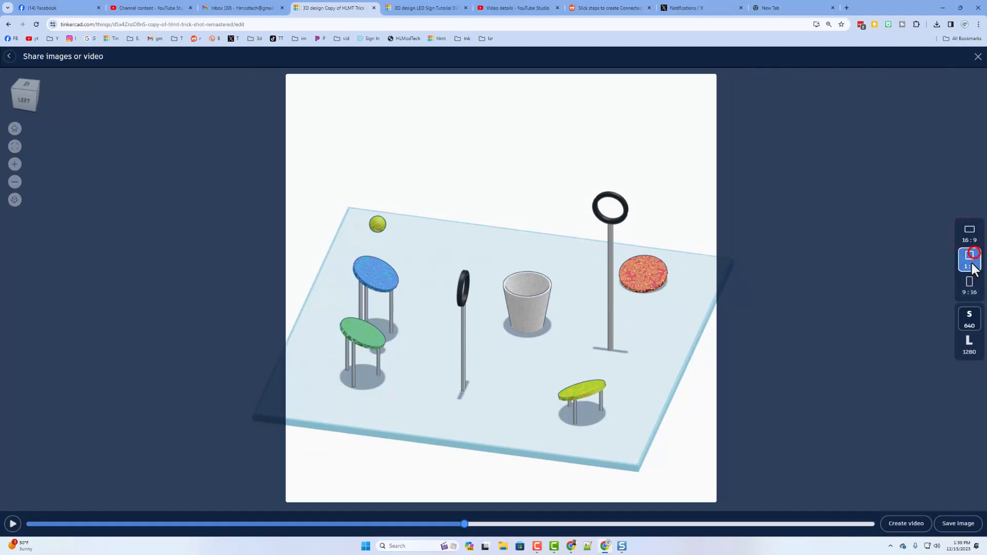
click(970, 284)
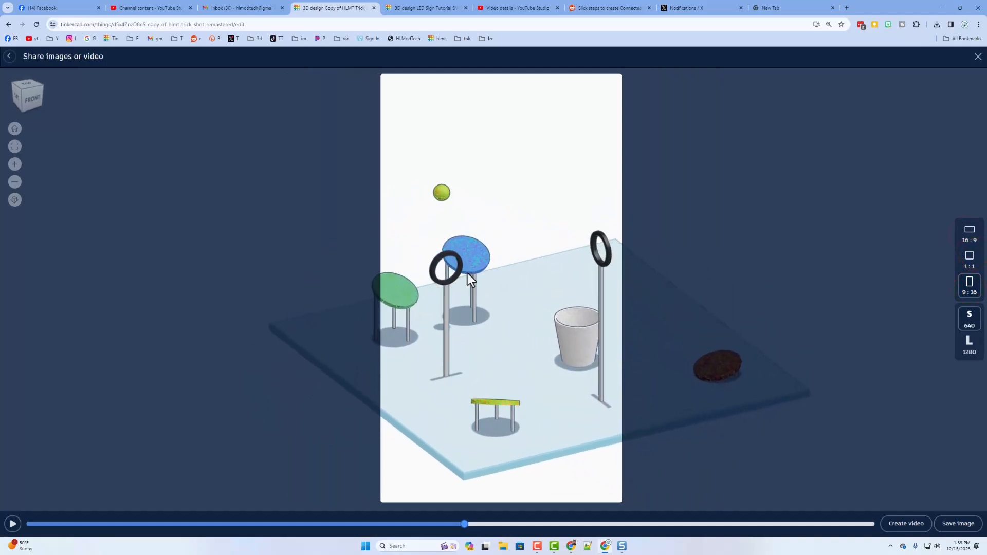
drag(472, 277, 472, 309)
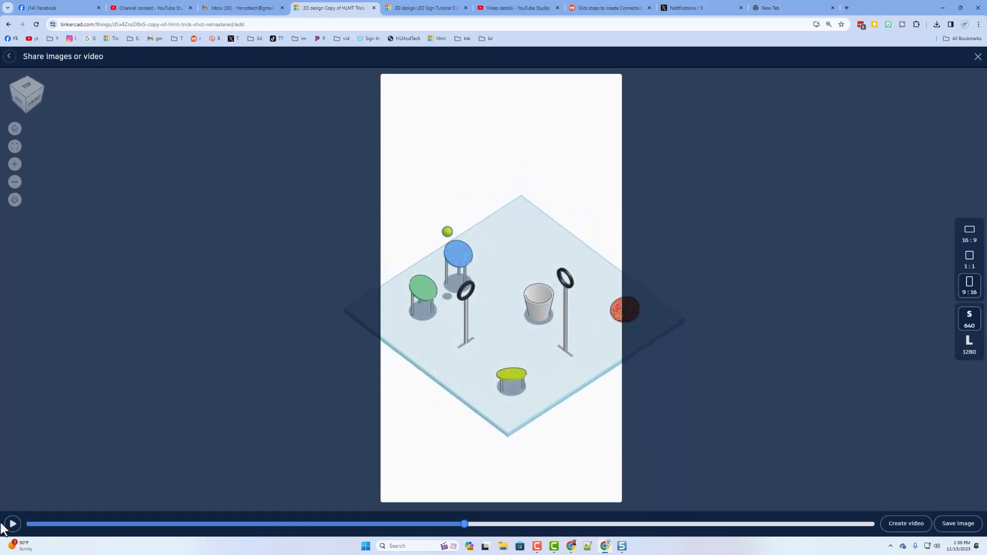
click(12, 524)
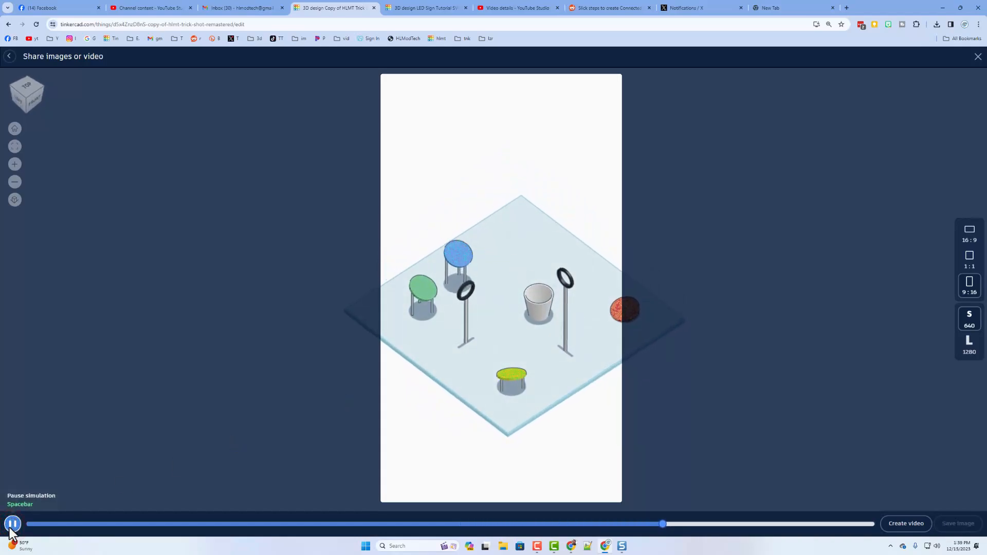
click(12, 523)
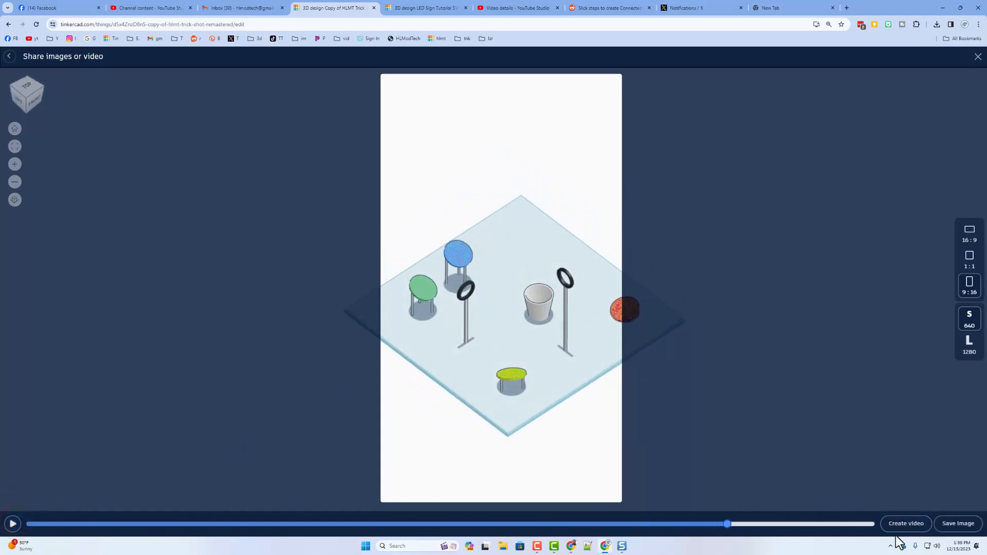
click(968, 284)
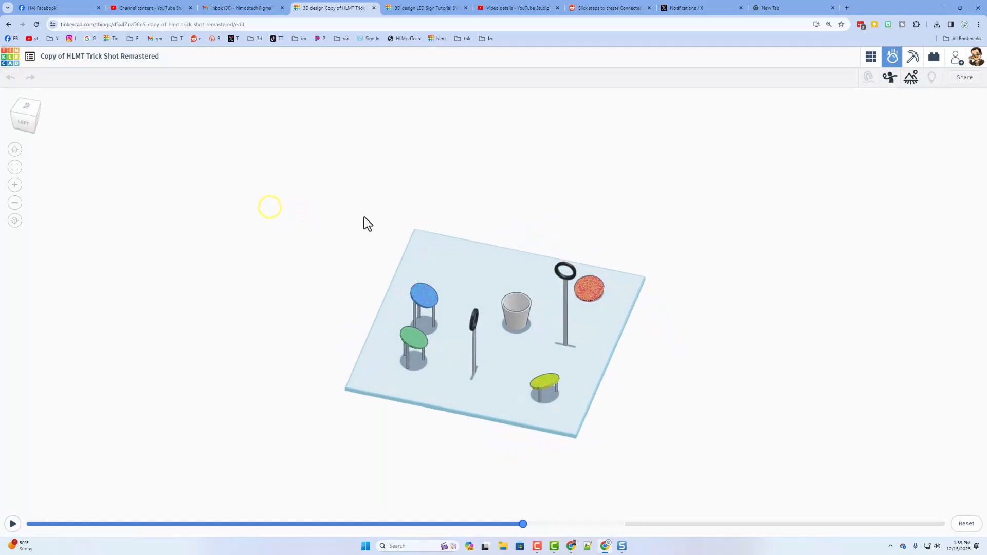
Exit Sim Lab back to the 3D design editor showing the trick shot parts
click(871, 56)
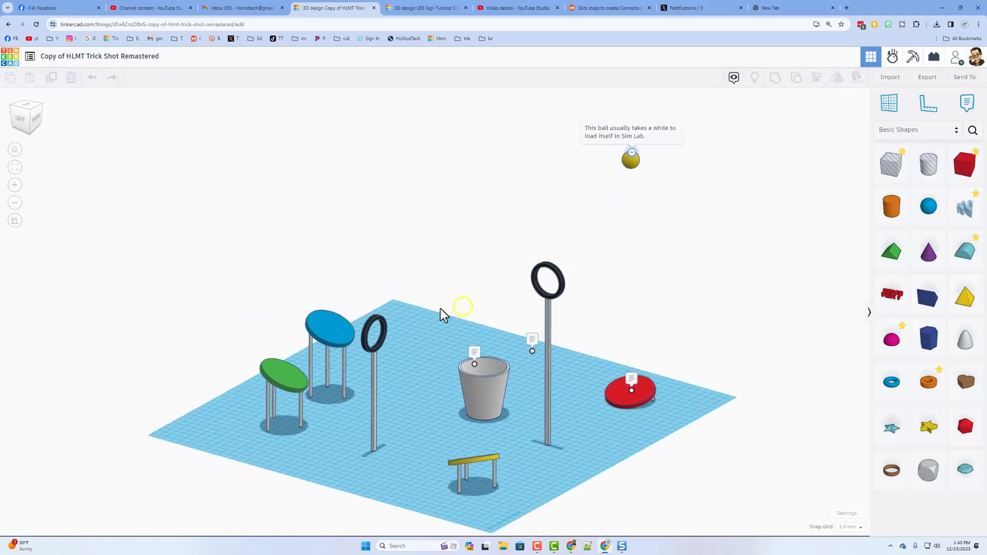
drag(463, 308, 451, 321)
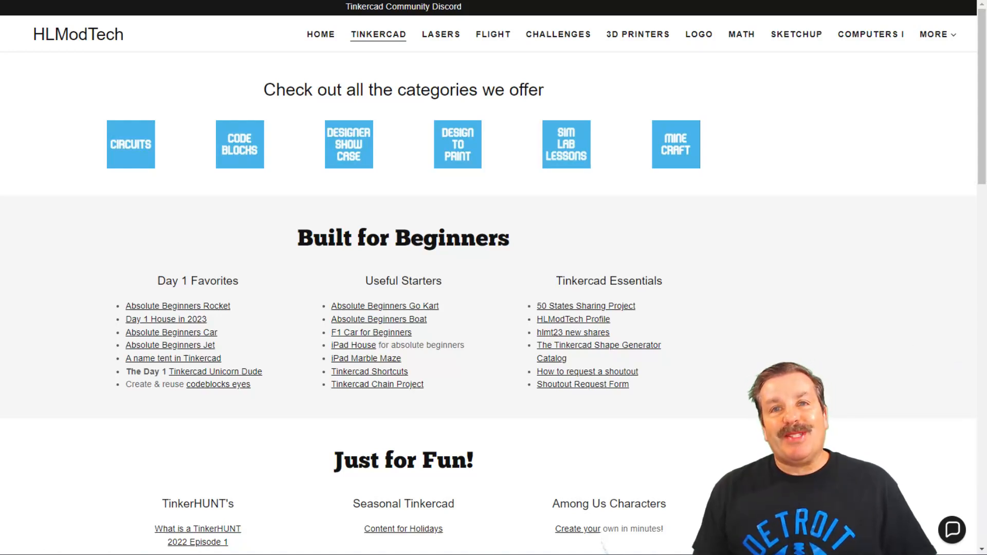
mouse_move(311, 135)
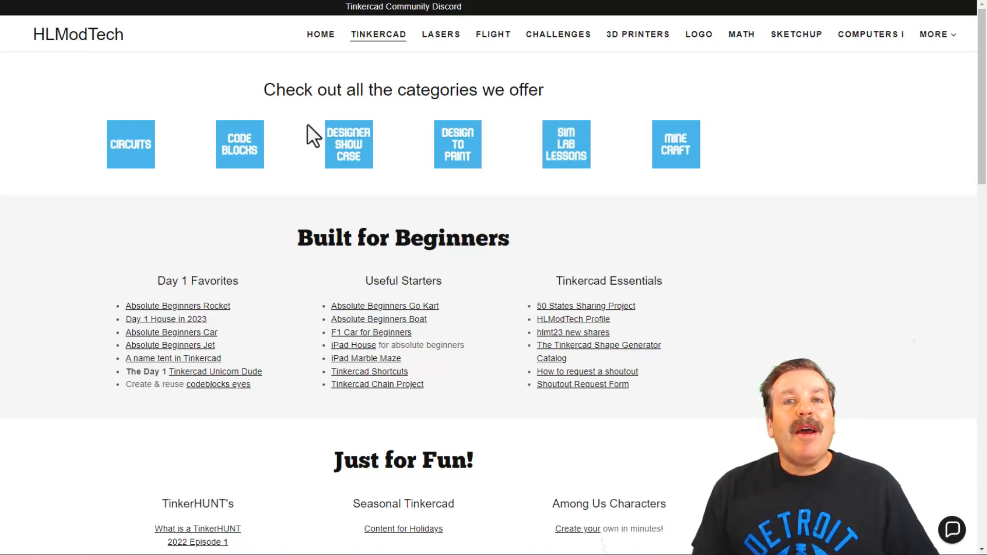
mouse_move(119, 210)
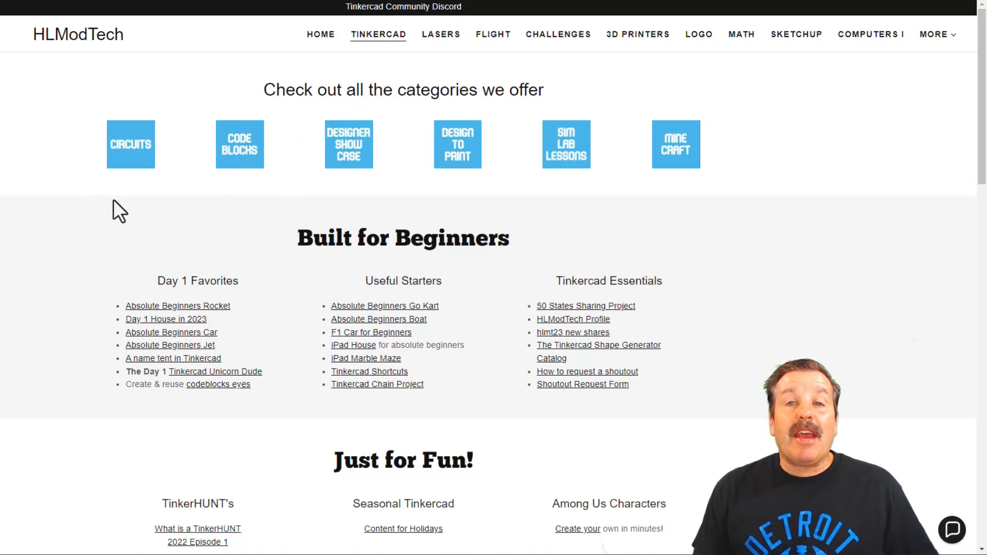
mouse_move(134, 287)
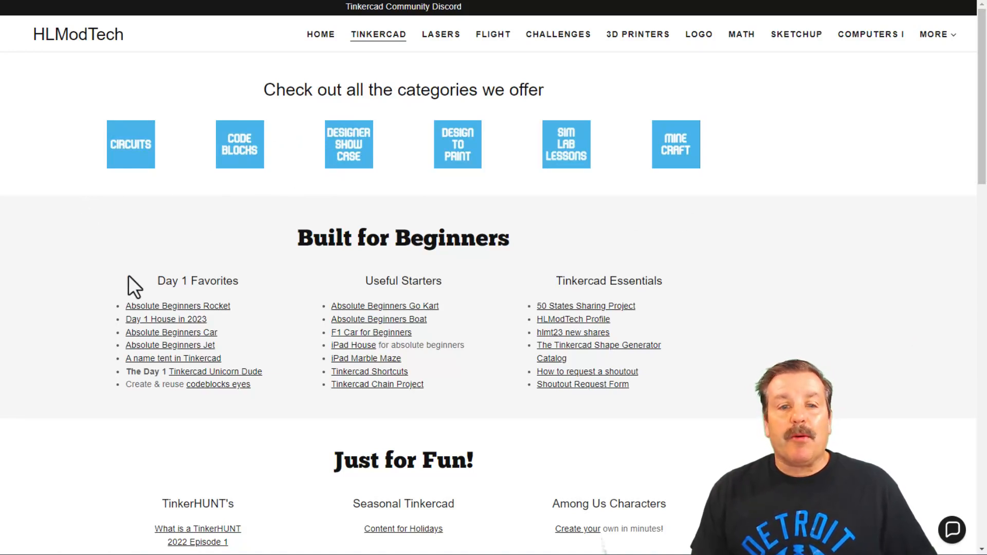
mouse_move(198, 378)
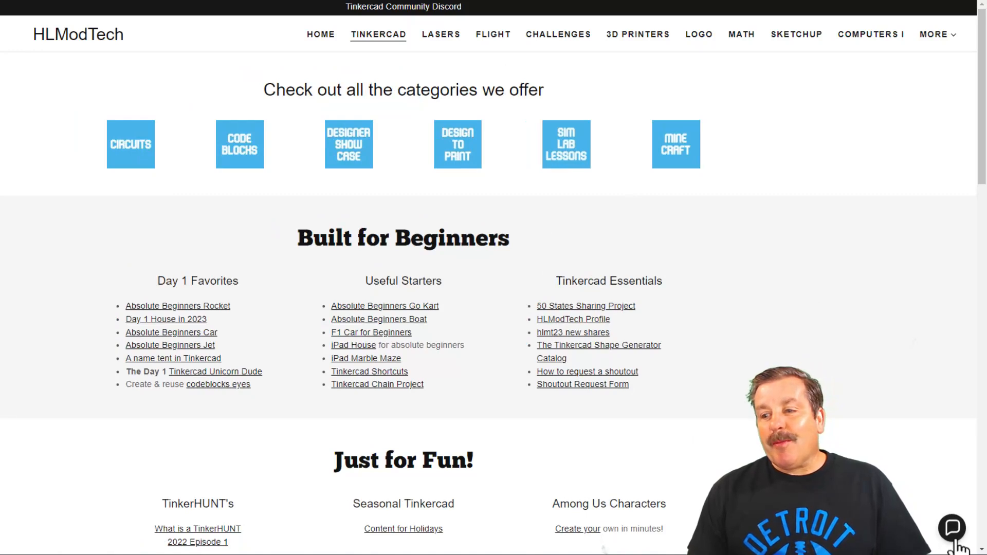
click(951, 527)
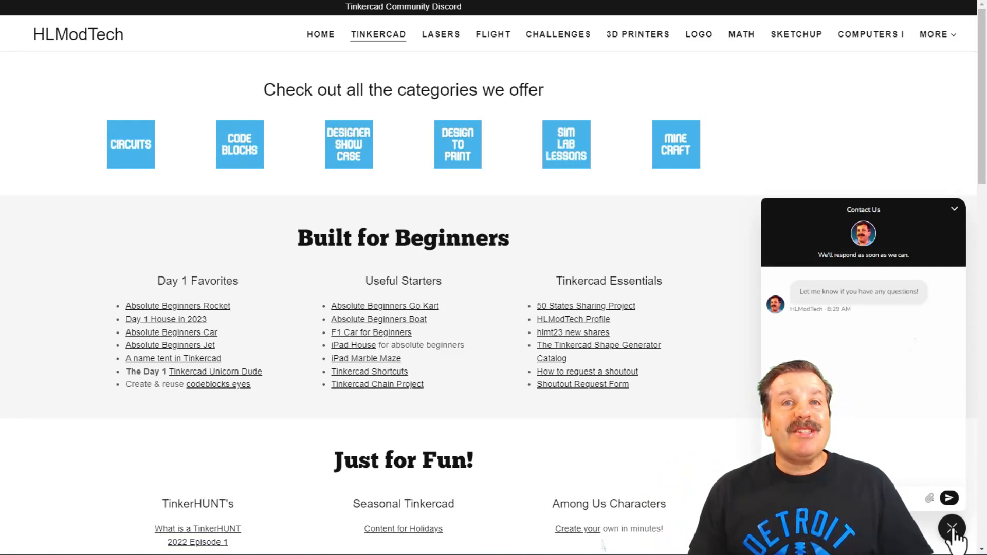
click(952, 527)
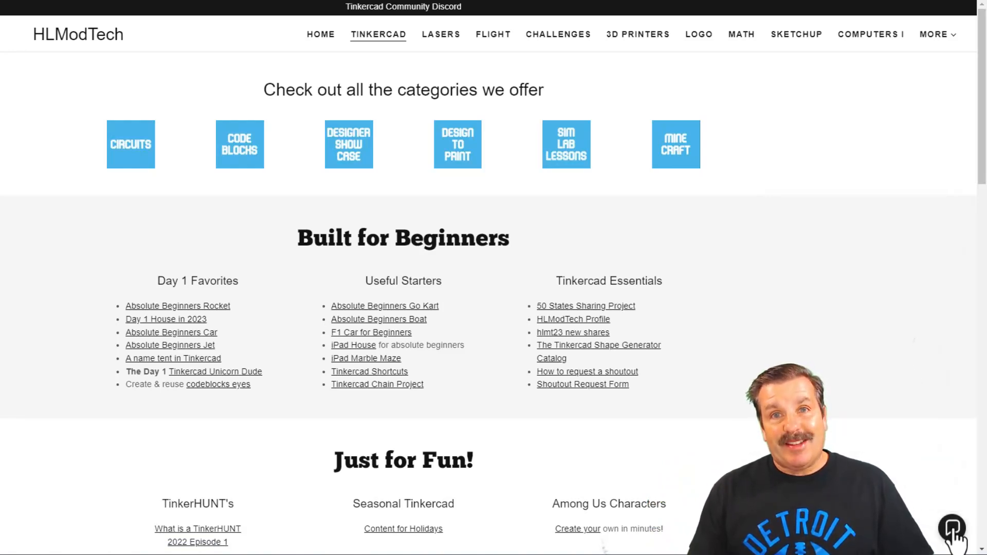